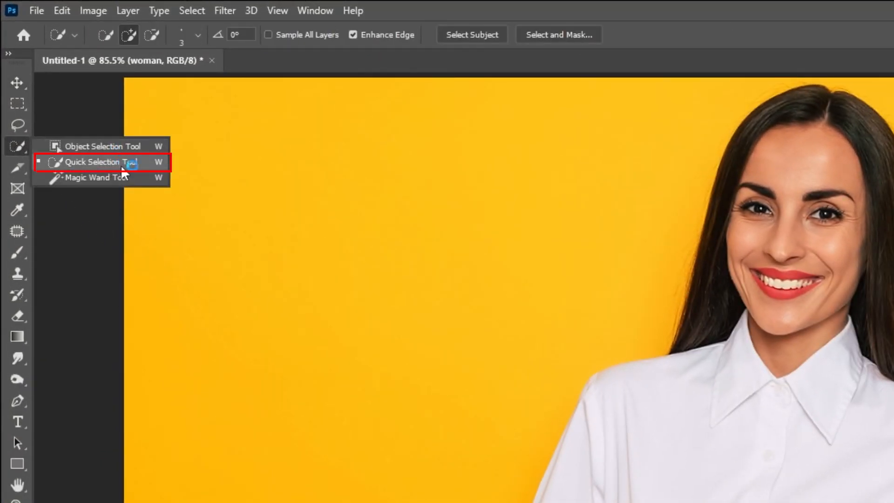
# Select the woman's white shirt, including the sleeve, with the Quick Selection brush.
pyautogui.click(100, 162)
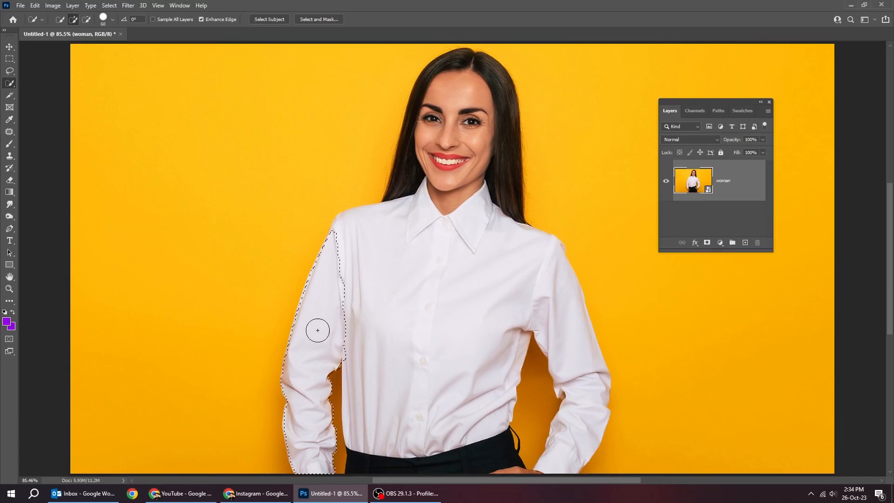
pyautogui.click(462, 278)
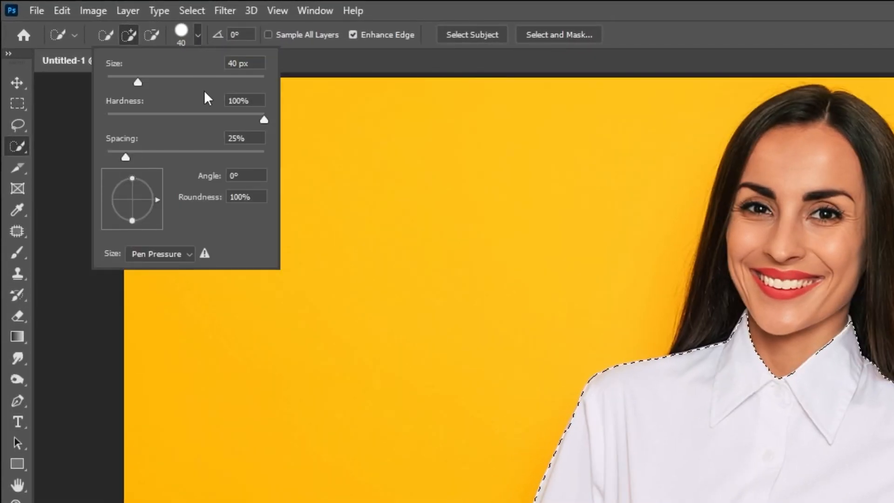
pyautogui.moveTo(193, 39)
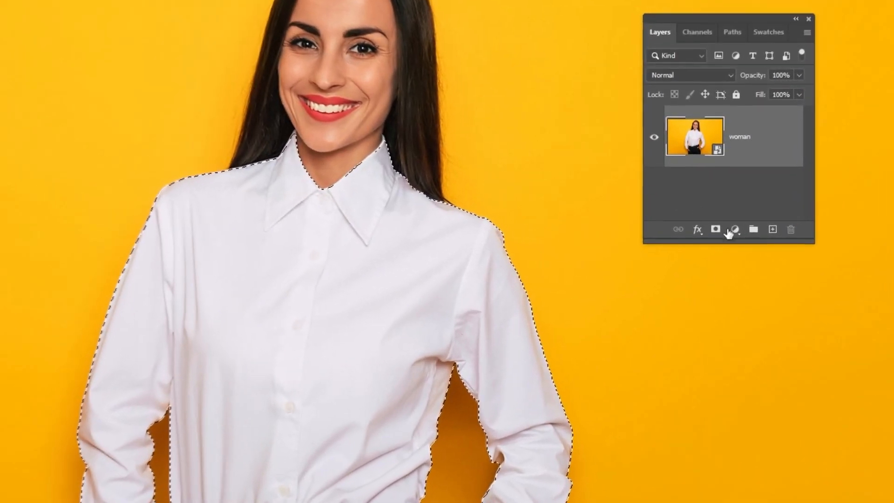
# Add a Solid Color fill layer in bright pink over the selected shirt.
pyautogui.click(735, 230)
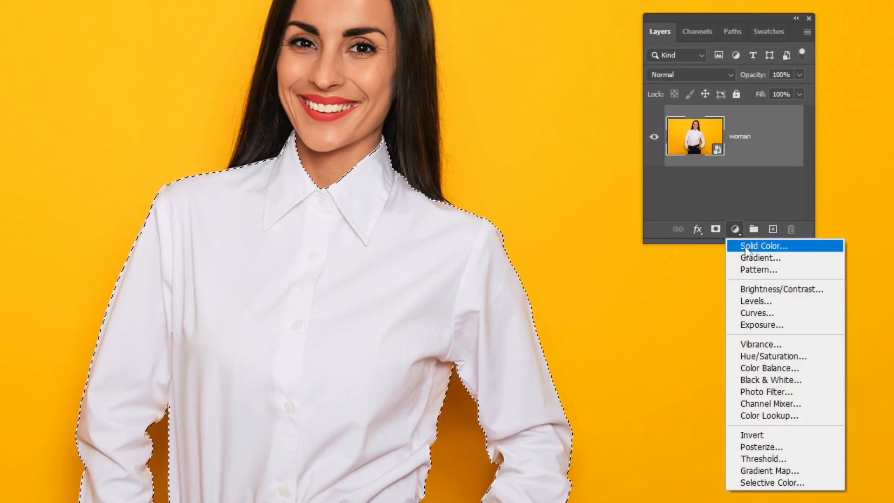
pyautogui.click(764, 246)
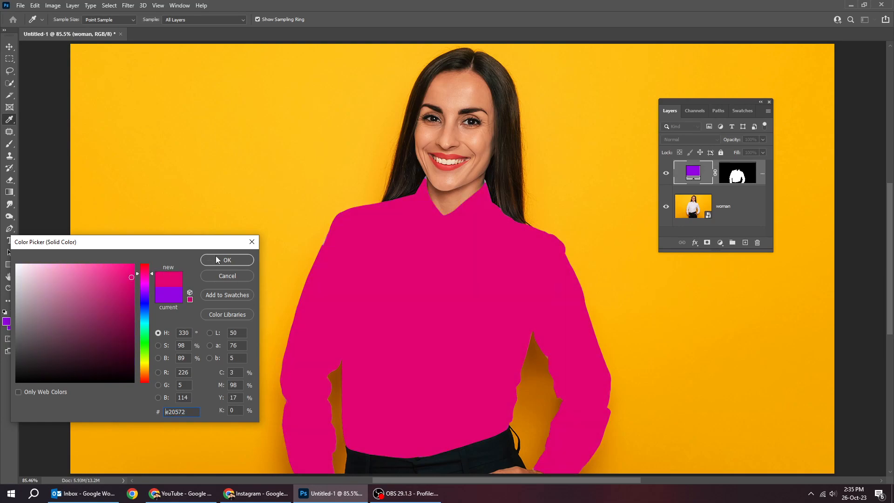
pyautogui.click(227, 260)
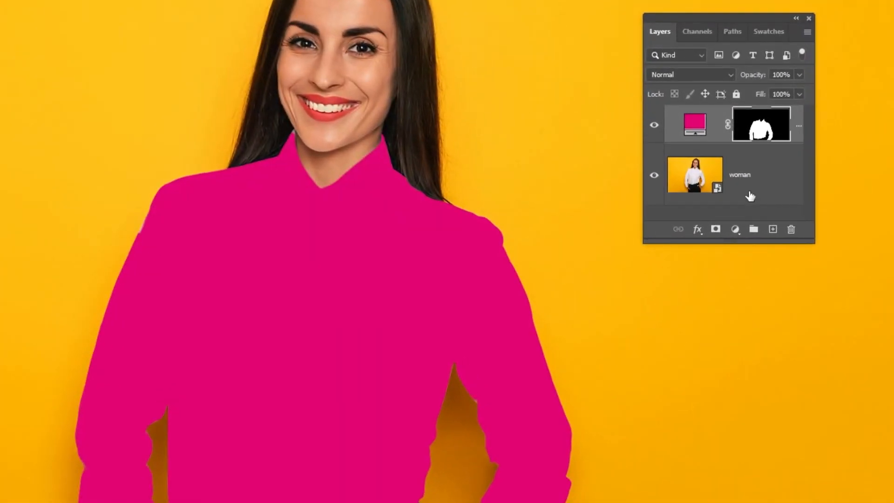
# Set the pink fill layer's blend mode to Linear Burn.
pyautogui.click(690, 75)
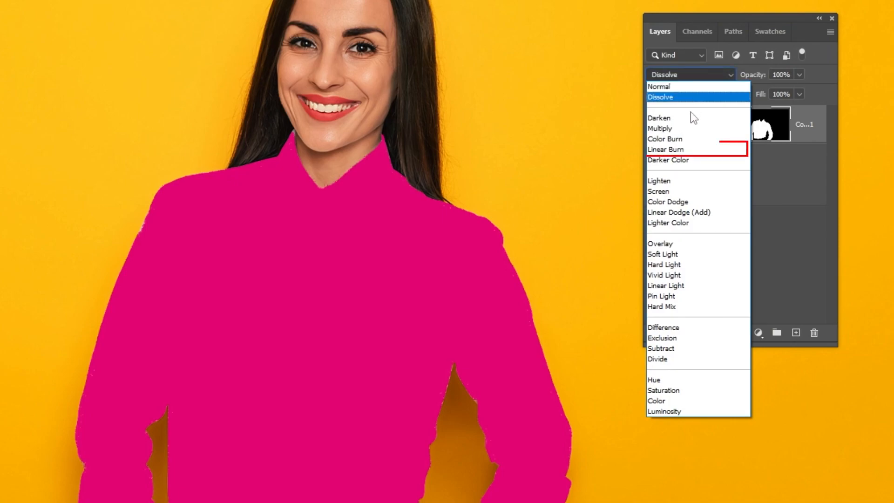
pyautogui.click(665, 149)
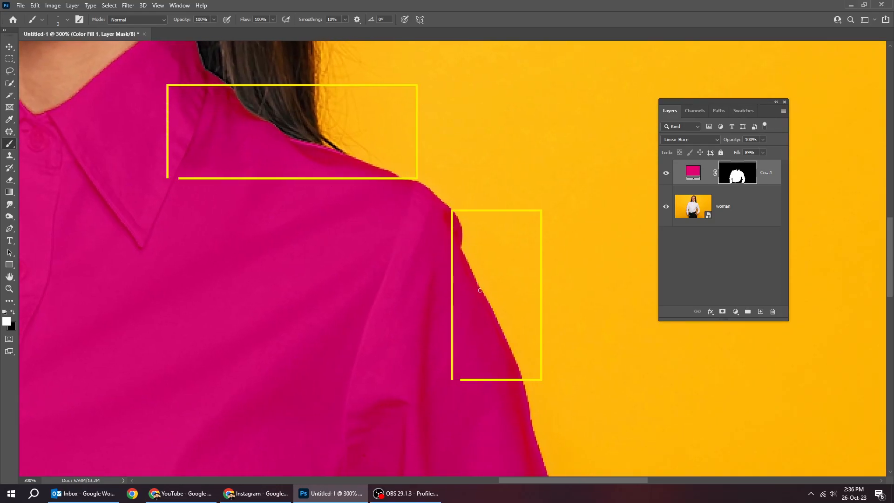
# Paint the fill layer's mask along the shoulder and hair to remove pink spill.
pyautogui.click(10, 47)
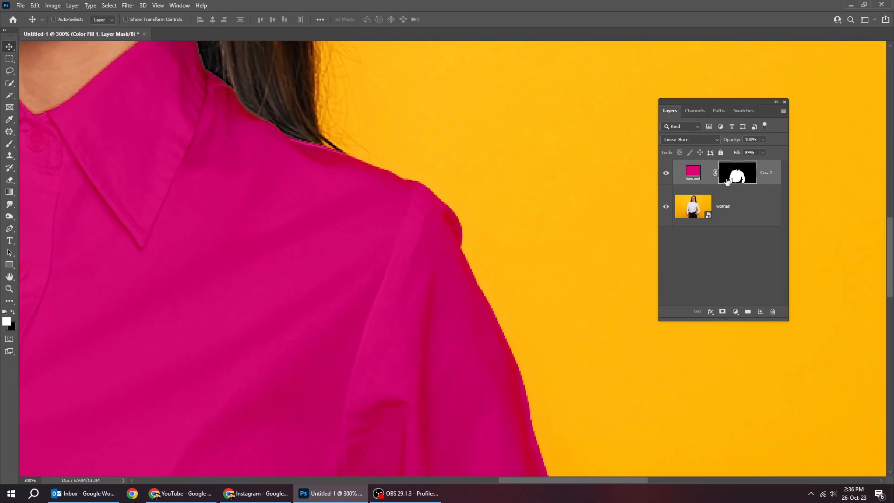
# Reopen the Color Fill layer's Color Picker to adjust the shirt's pink.
pyautogui.doubleClick(737, 172)
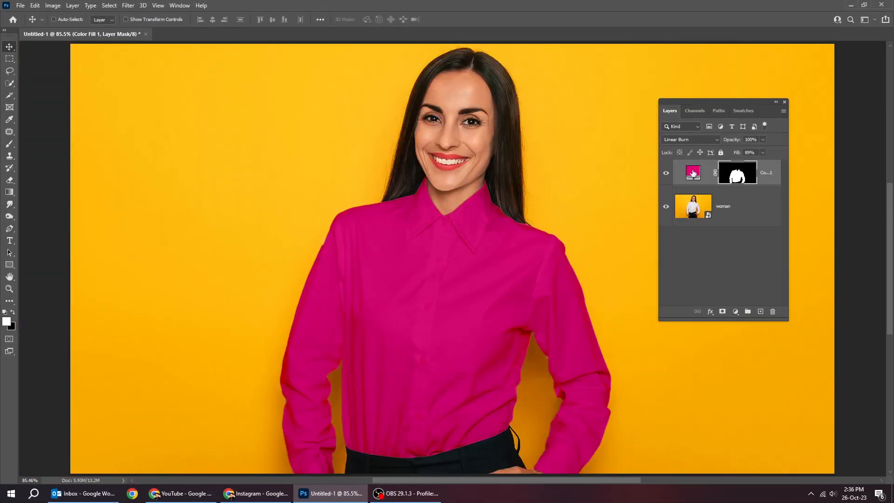
pyautogui.doubleClick(693, 172)
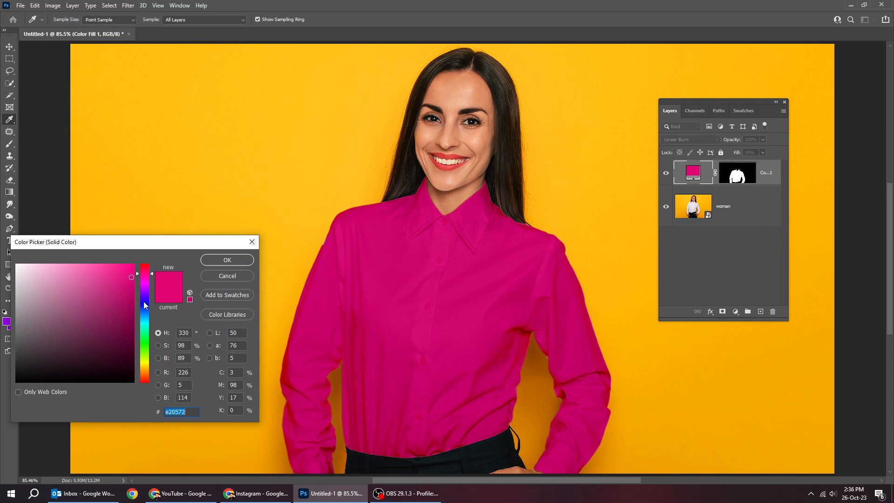